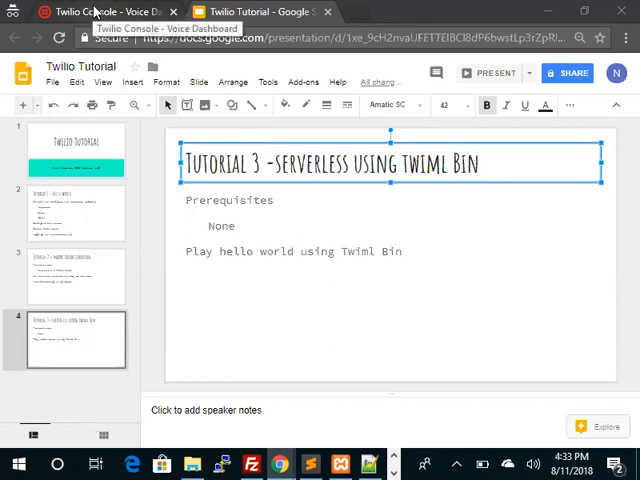
Step: Go to the account's Phone Numbers page listing Active Numbers
left_click(100, 12)
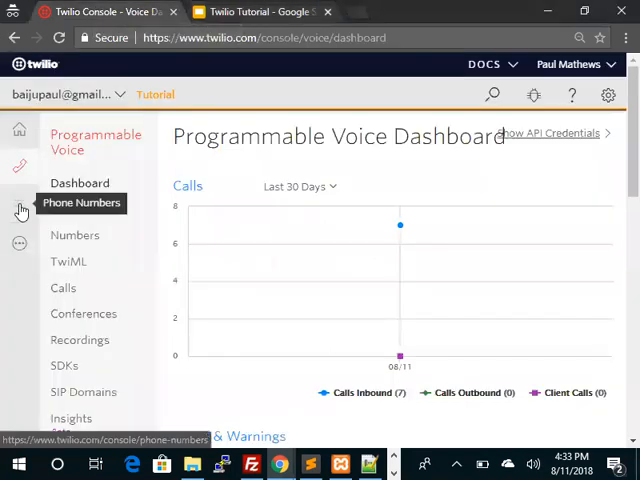
left_click(82, 202)
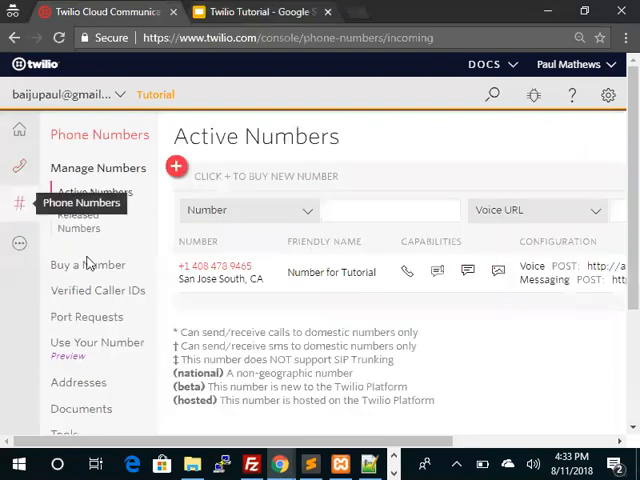
Step: Show the Voice & Fax webhook settings of 'Number for Tutorial'
left_click(212, 264)
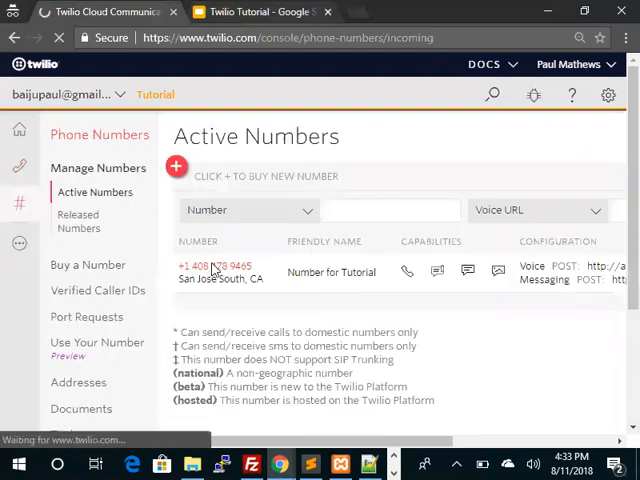
left_click(212, 266)
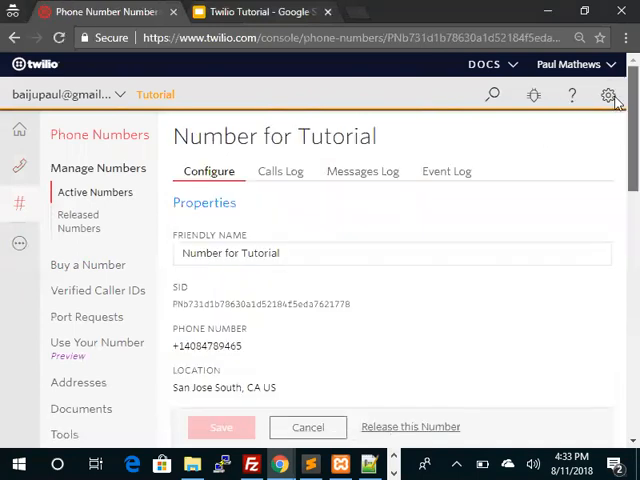
scroll("down", 3)
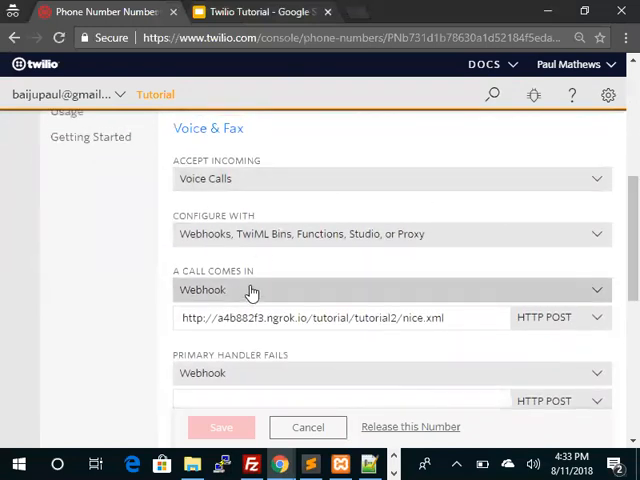
Step: Set 'A Call Comes In' to TwiML instead of Webhook
left_click(390, 290)
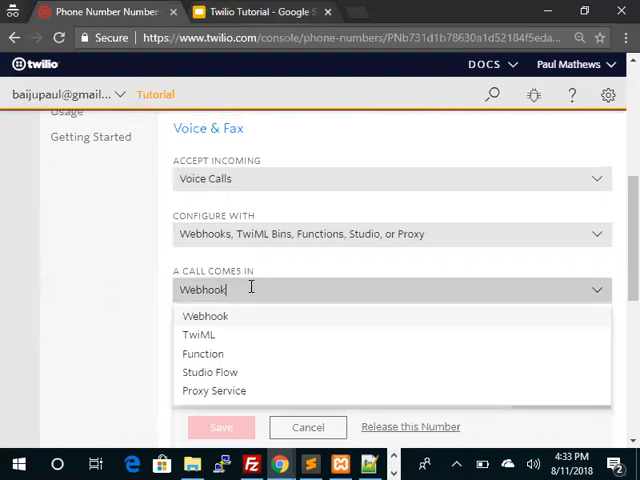
left_click(198, 334)
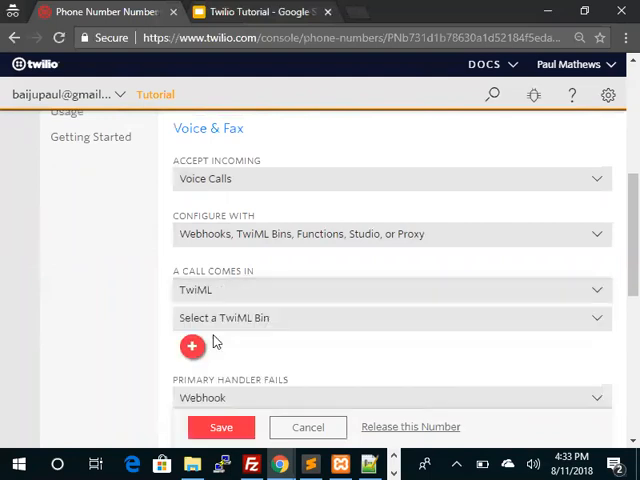
scroll("down", 3)
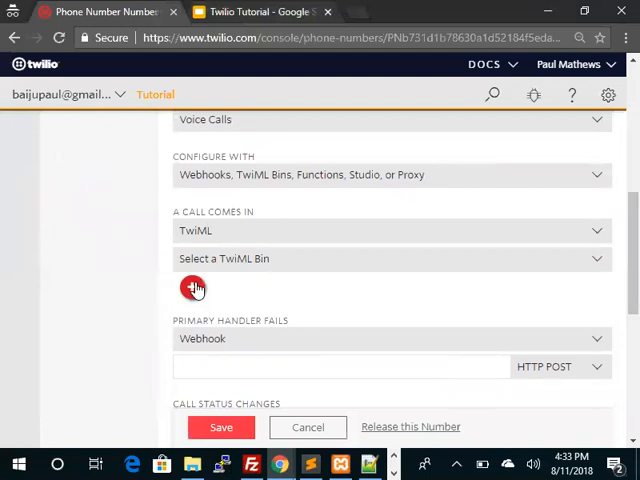
Step: Start a new TwiML Bin with friendly name 'Hello World'
left_click(192, 288)
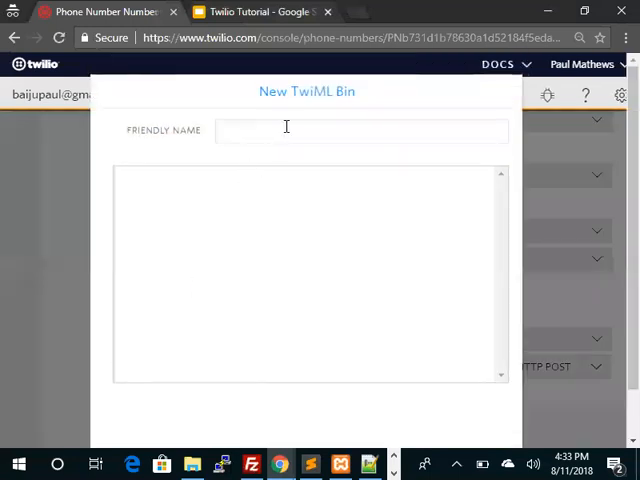
left_click(360, 132)
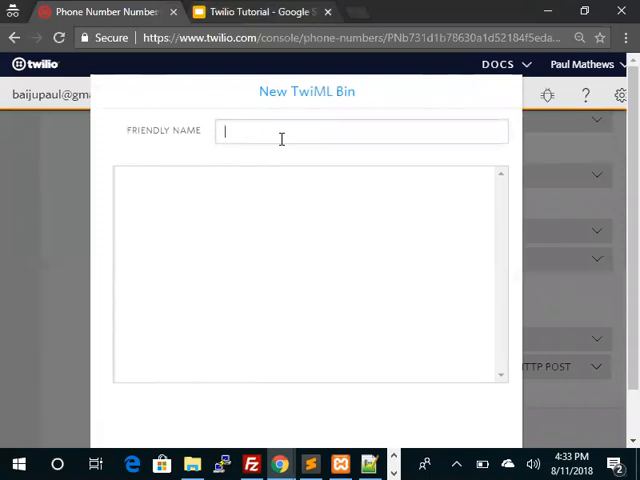
type("Hello Worl")
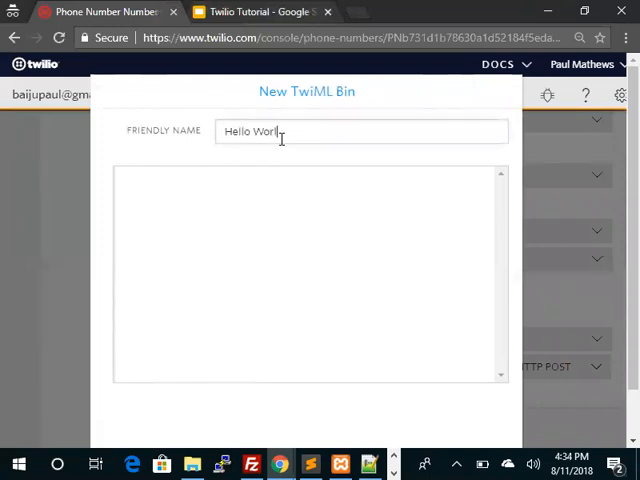
Step: Write the TwiML: XML header and <Response><Say>Hello World</Say></Response>
type("<?xml version=\"1.0\" encoding=\"UTF-8\"?>")
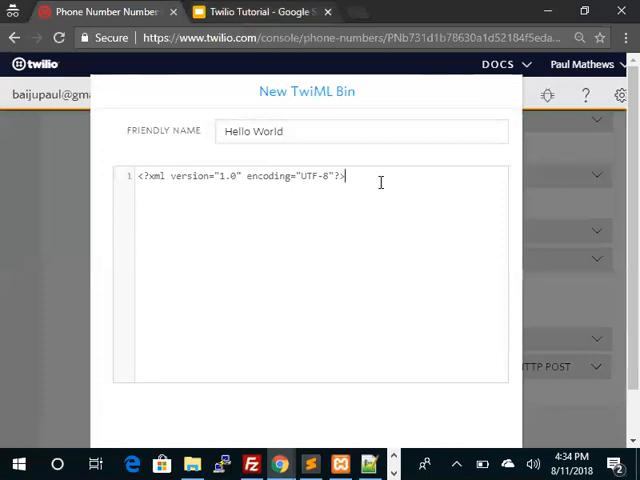
key("Return")
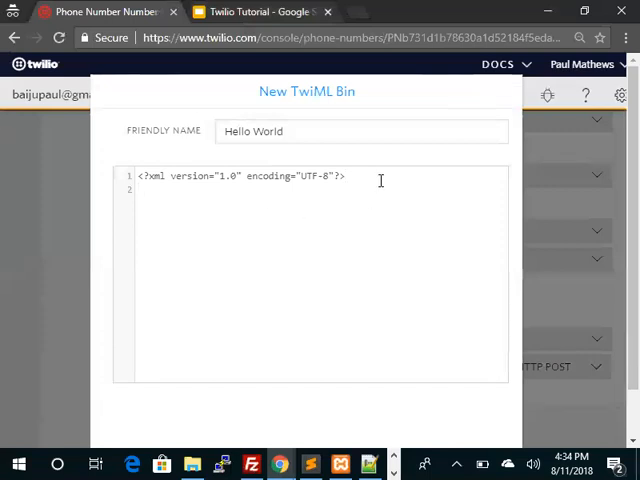
type("<Resp")
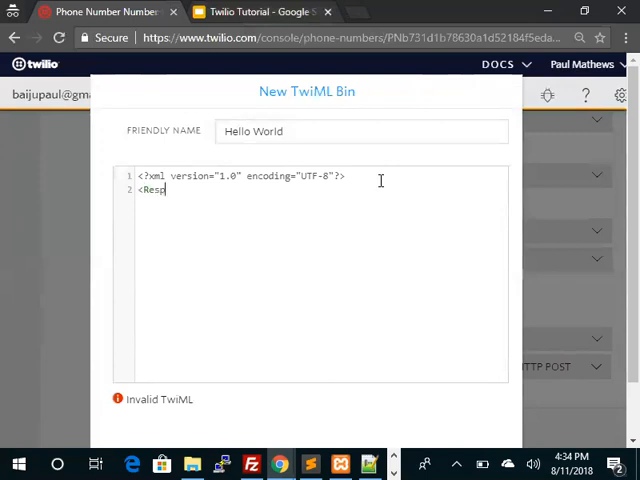
type("onse")
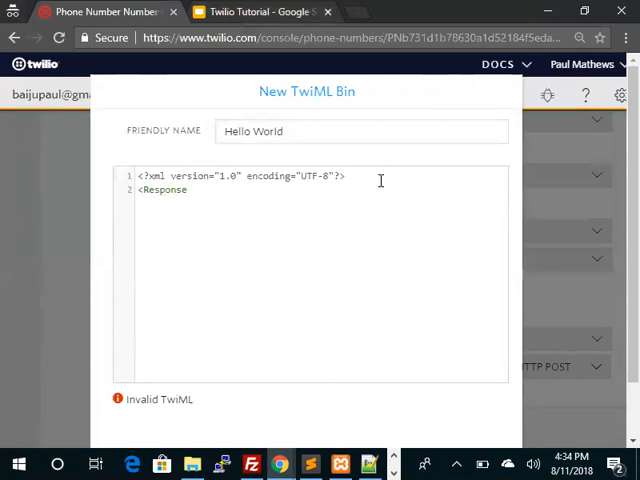
type(">")
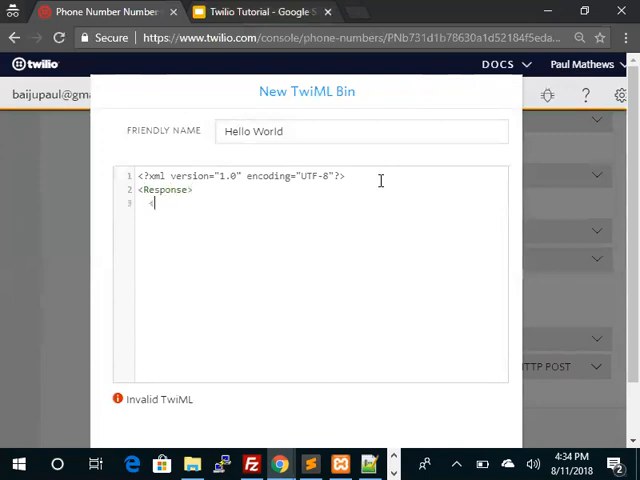
type("<Say>H")
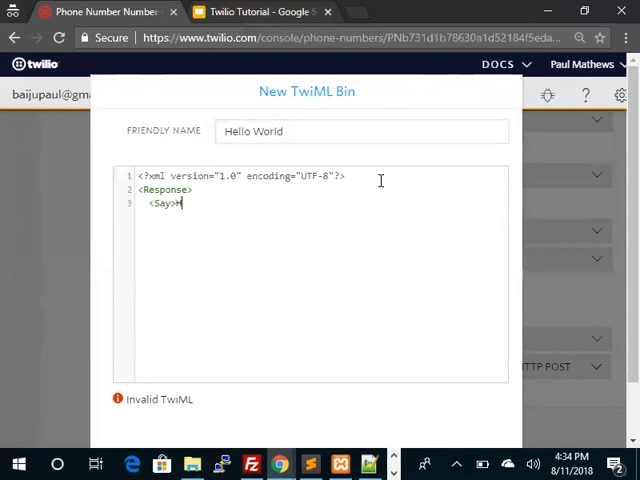
type("ello Wor")
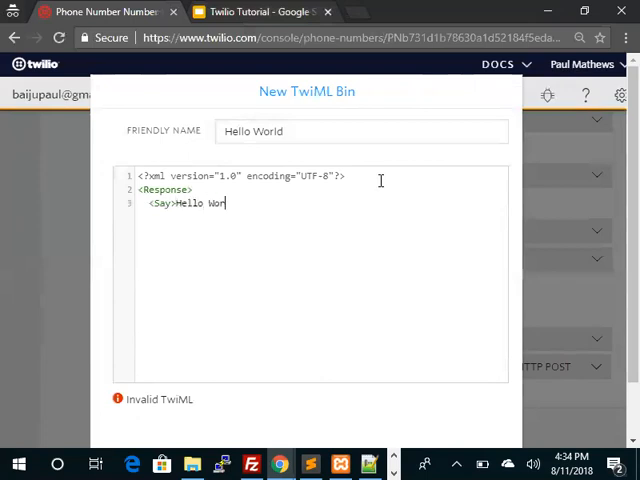
type("ld</")
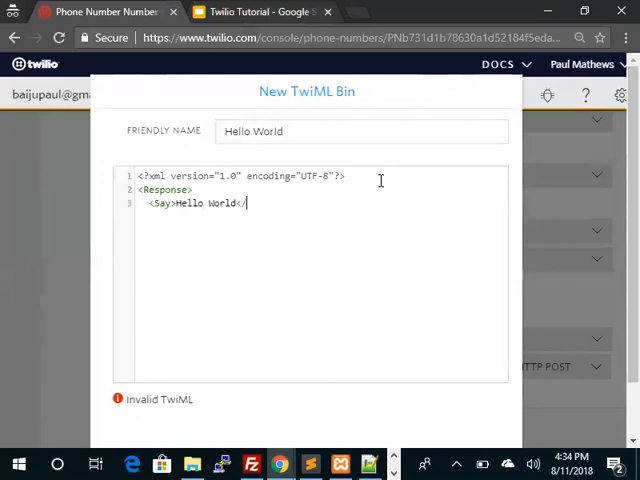
type("Say>")
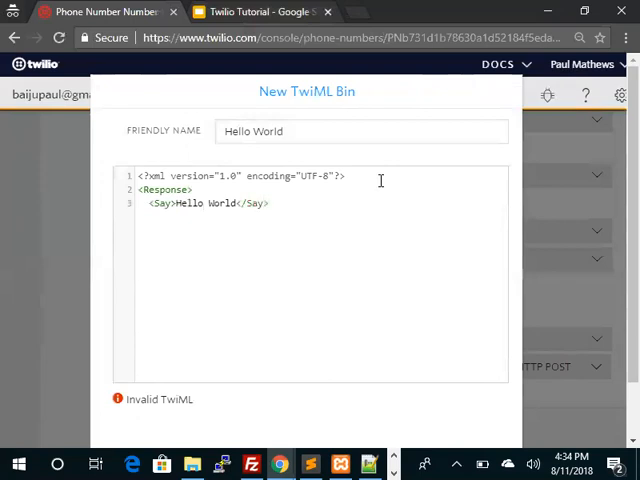
type("</")
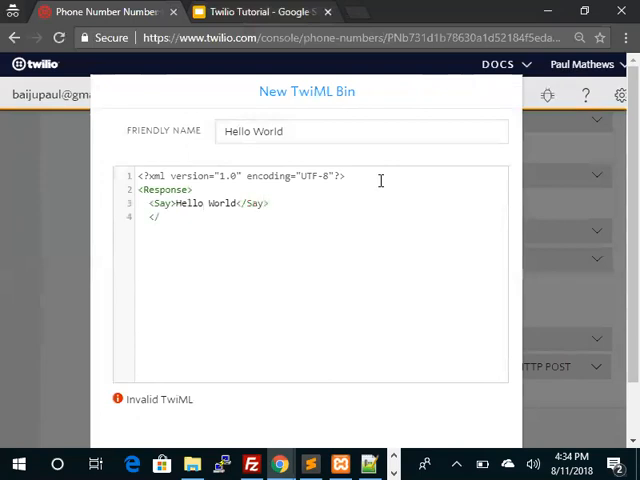
type("Response>")
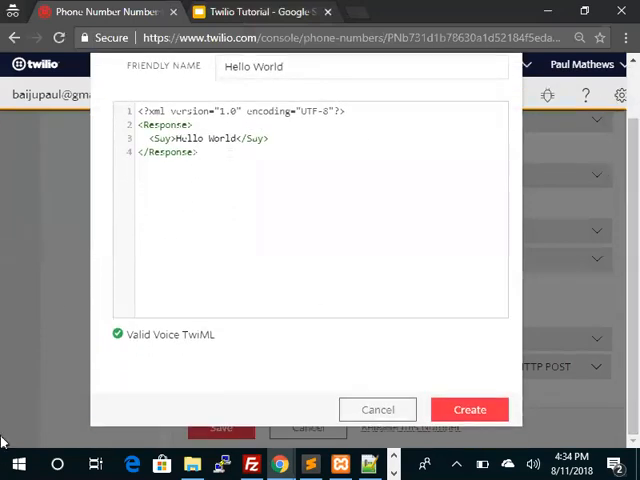
mouse_move(616, 300)
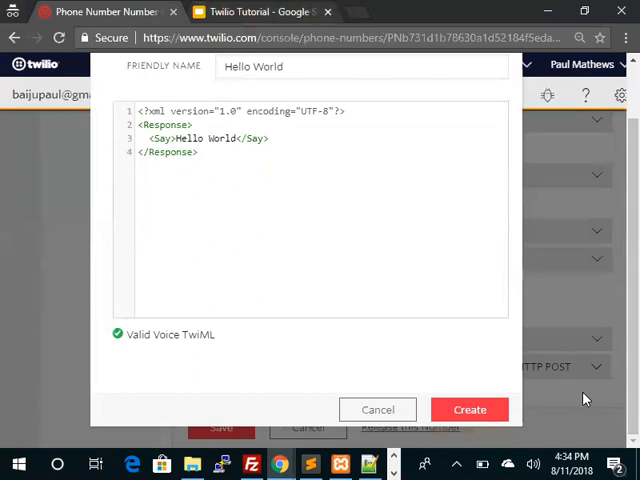
left_click(468, 408)
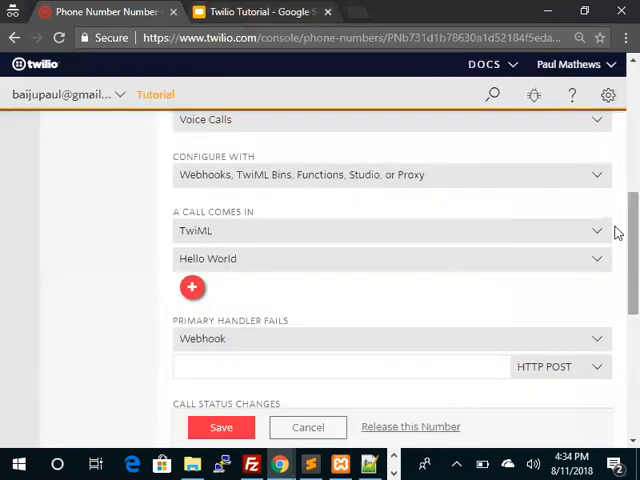
scroll("down", 3)
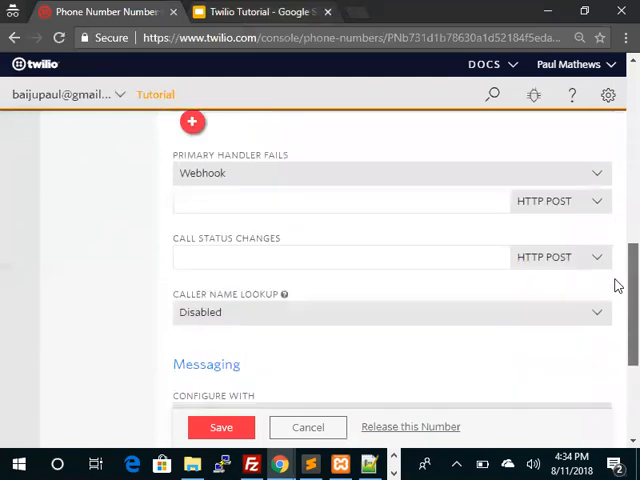
scroll("up", 3)
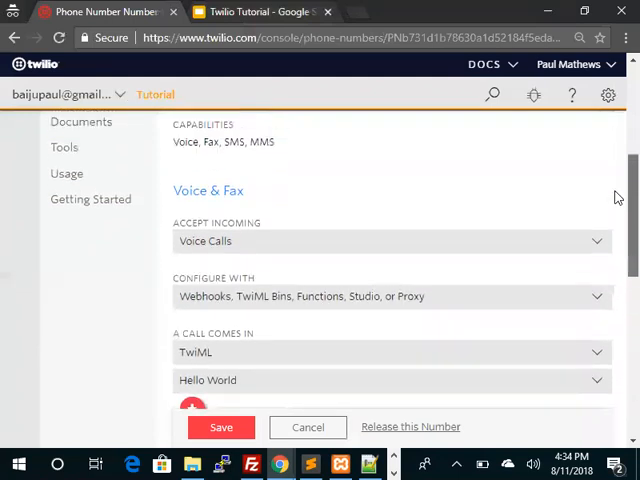
scroll("down", 3)
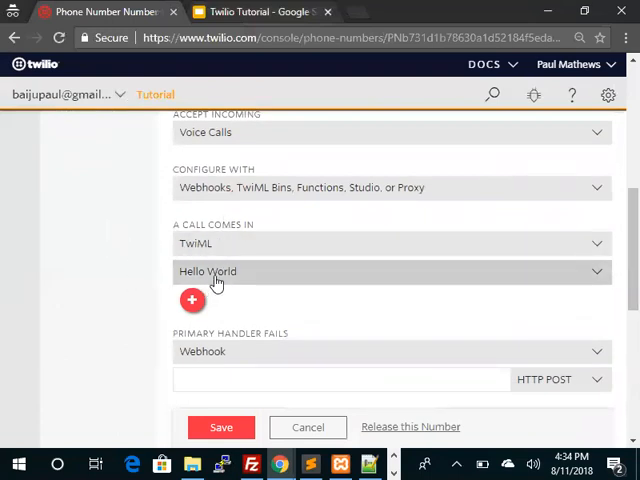
scroll("up", 3)
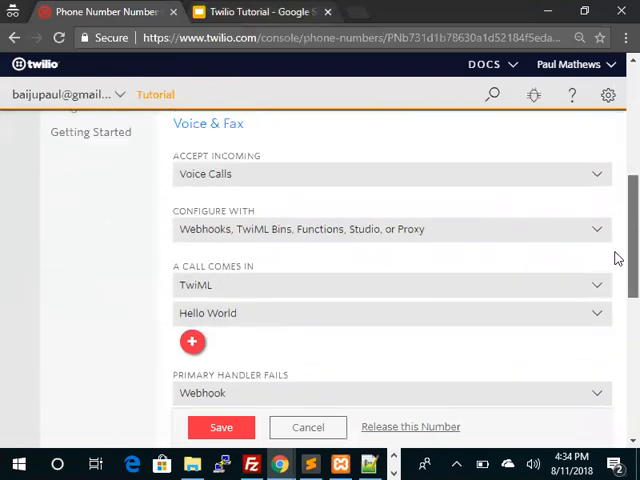
scroll("up", 3)
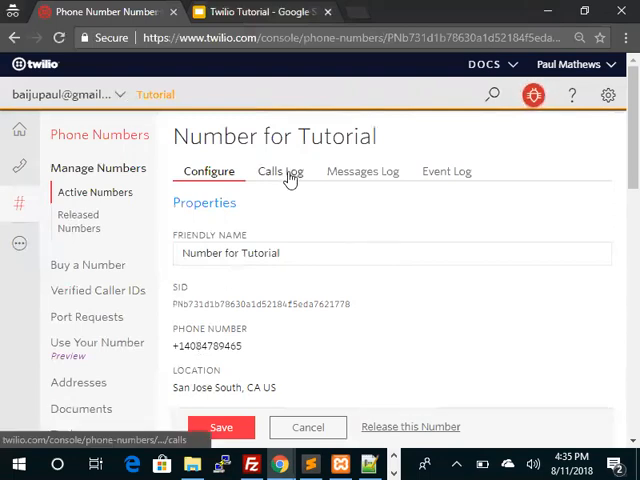
Step: Filter the number's Calls Log to Incoming and select the latest call
left_click(280, 172)
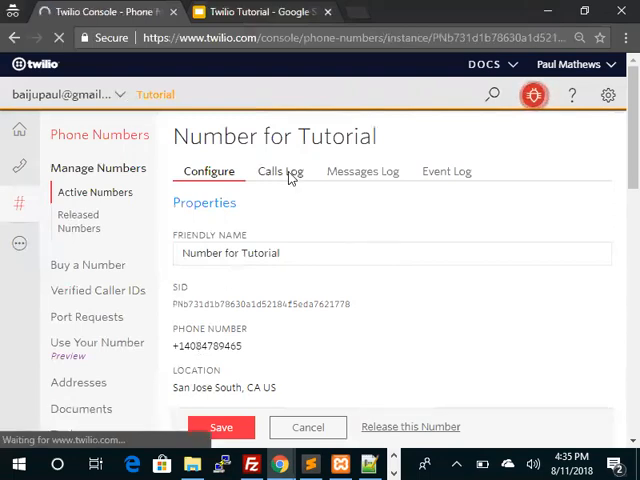
left_click(280, 172)
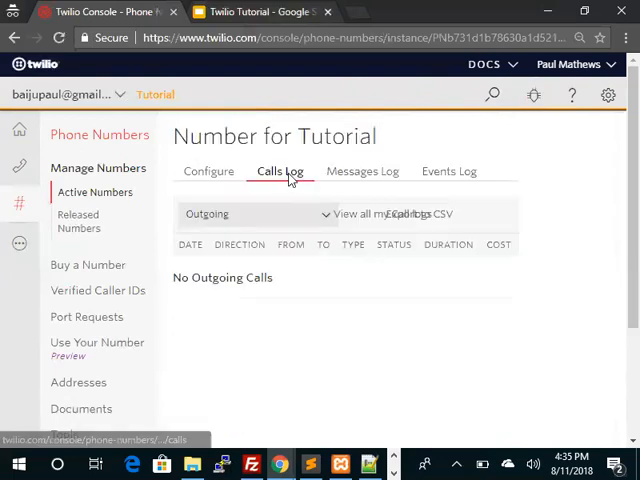
left_click(256, 212)
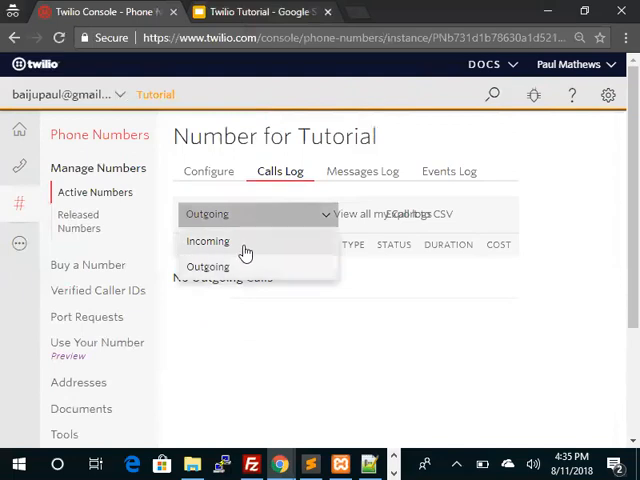
left_click(208, 240)
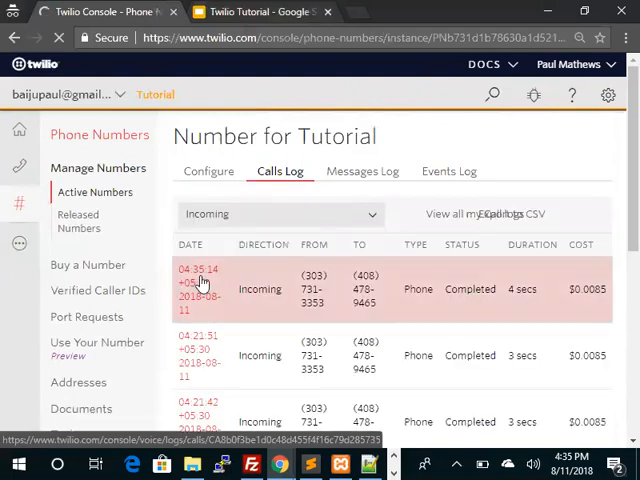
left_click(196, 288)
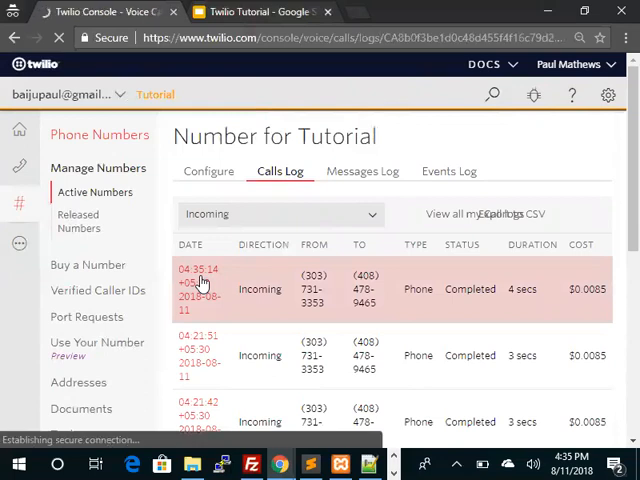
Step: Review the call's 11200 HTTP retrieval failure error and Request Inspector
left_click(200, 288)
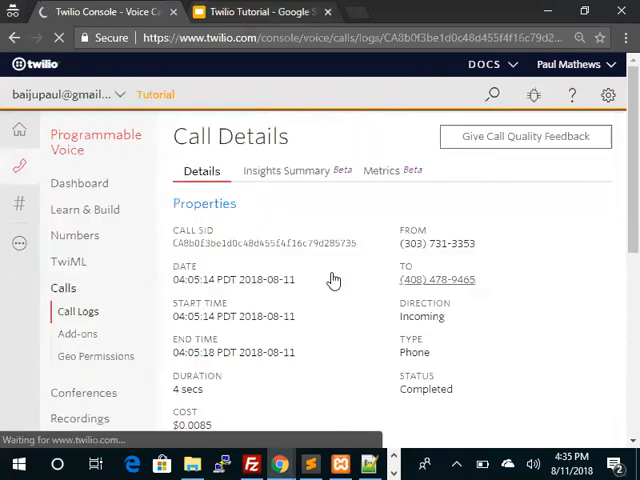
scroll("down", 3)
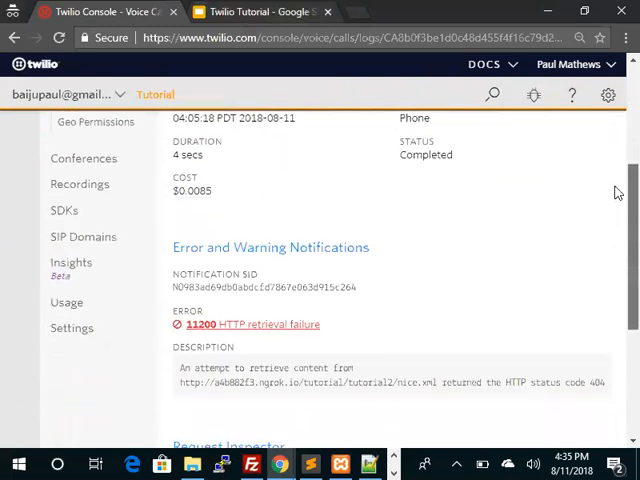
scroll("down", 3)
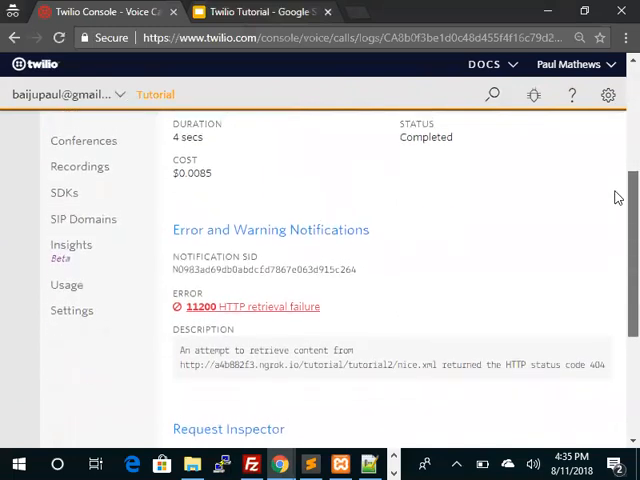
scroll("down", 3)
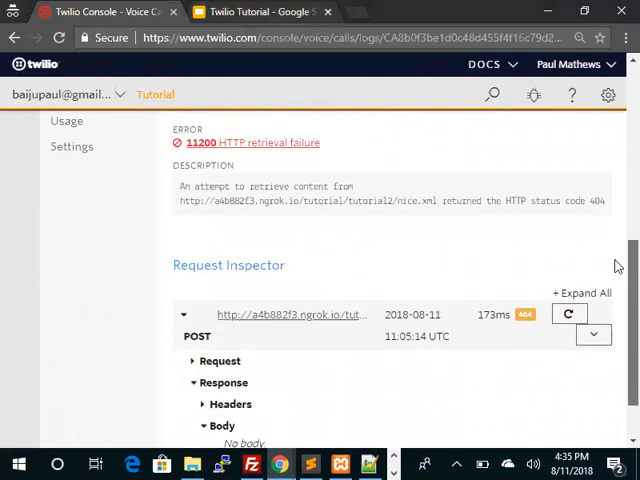
scroll("up", 3)
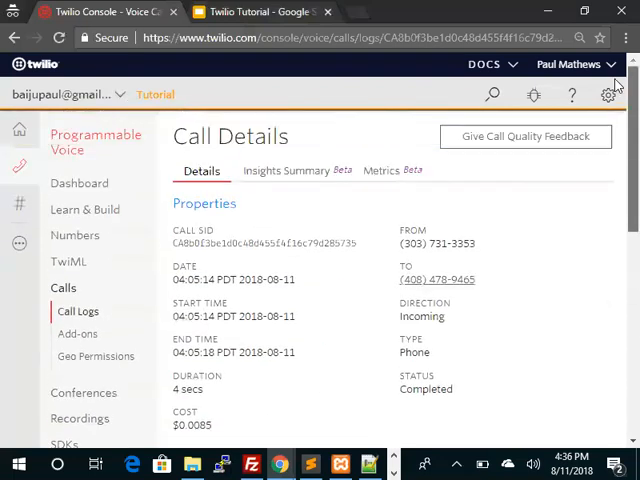
mouse_move(20, 210)
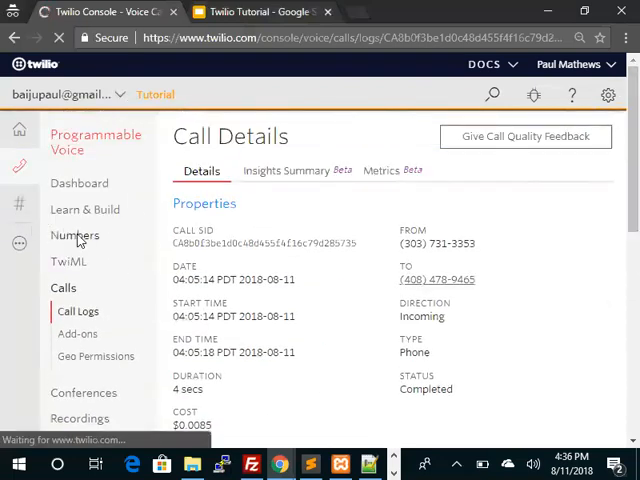
Step: Return to Active Numbers via Numbers > Manage Numbers
left_click(76, 236)
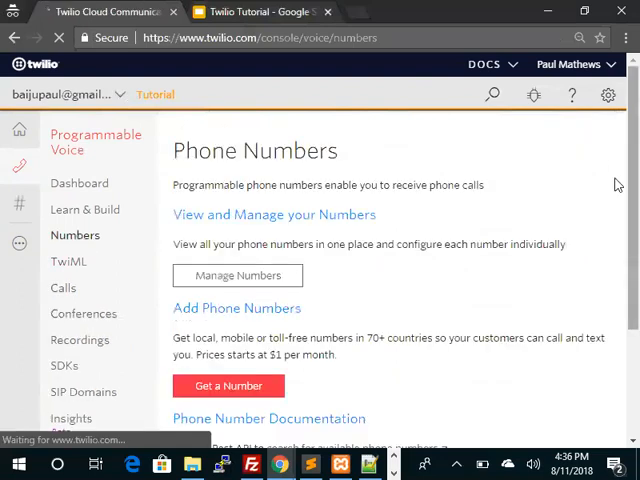
scroll("down", 3)
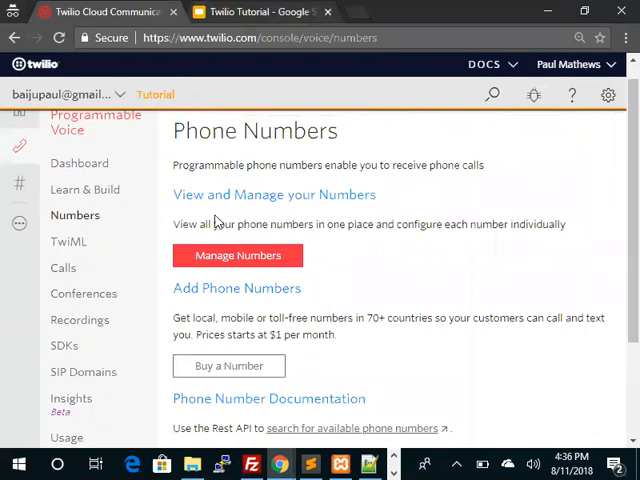
left_click(238, 256)
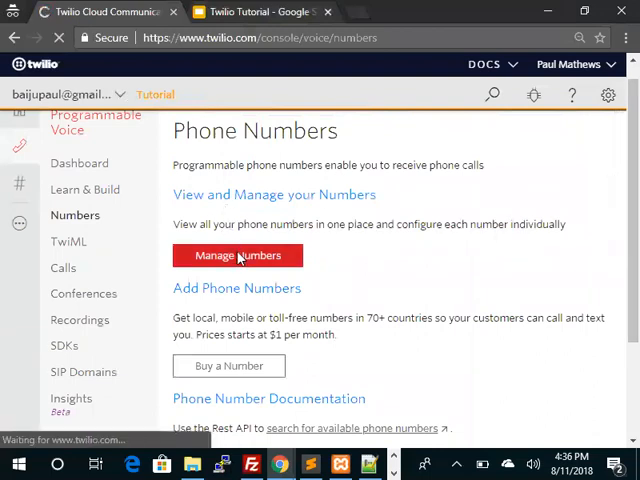
left_click(238, 256)
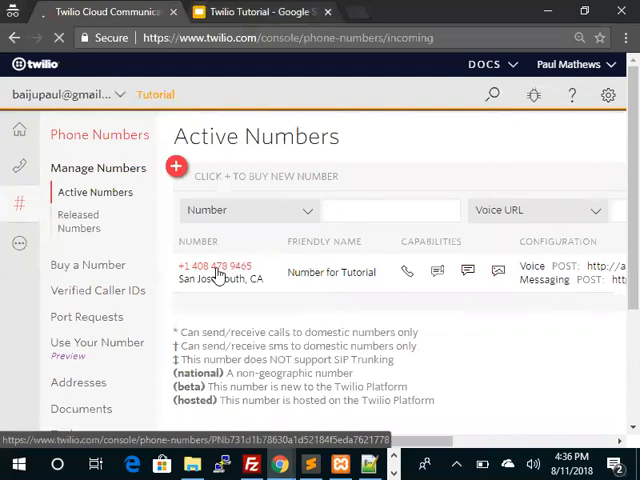
Step: Route incoming calls on 'Number for Tutorial' to the Hello World TwiML Bin and save
left_click(214, 266)
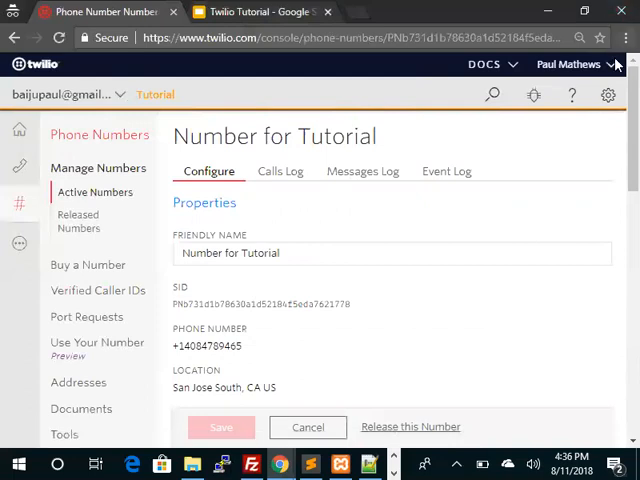
scroll("down", 3)
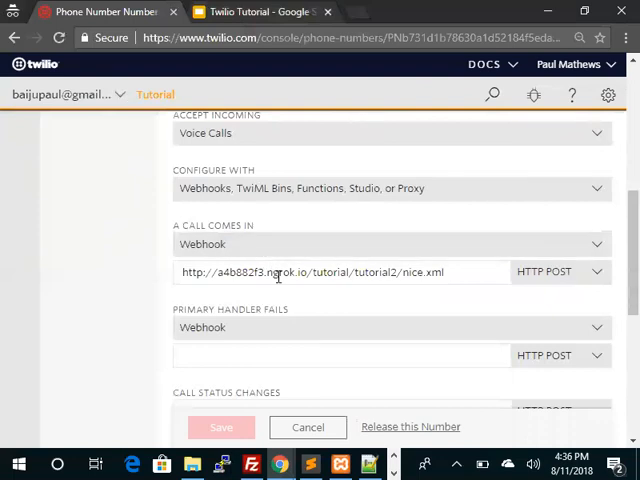
left_click(390, 244)
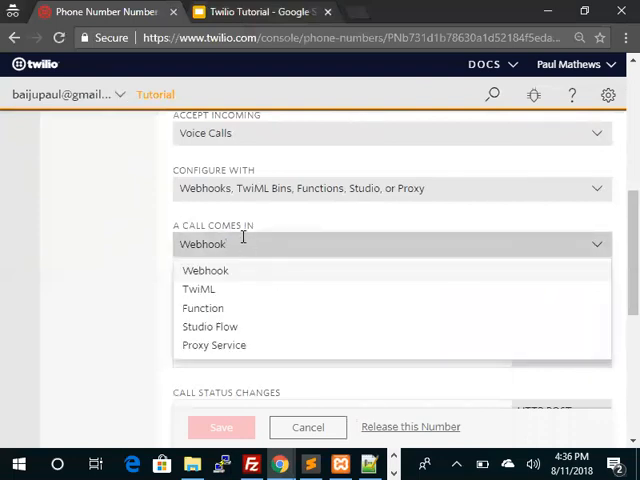
left_click(198, 288)
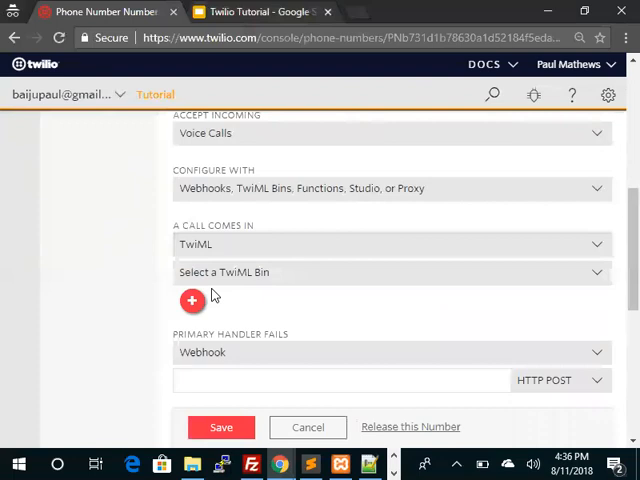
left_click(390, 272)
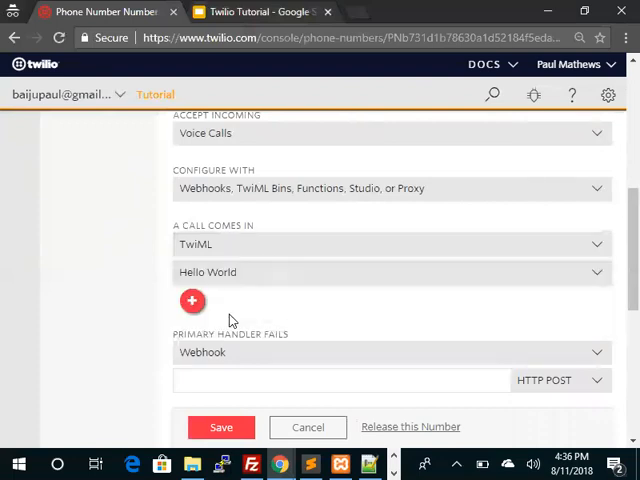
scroll("down", 3)
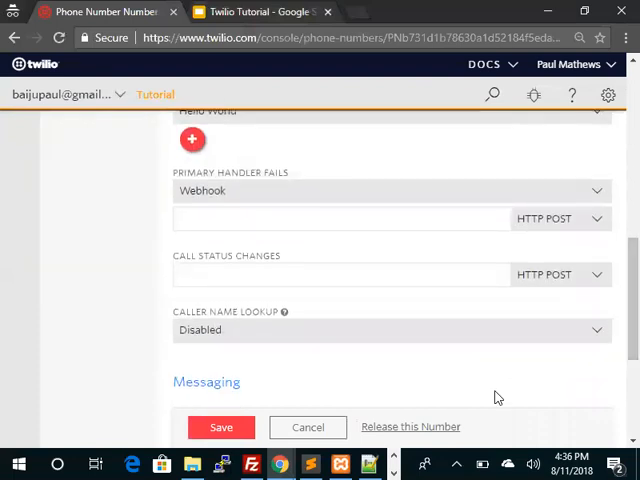
left_click(220, 428)
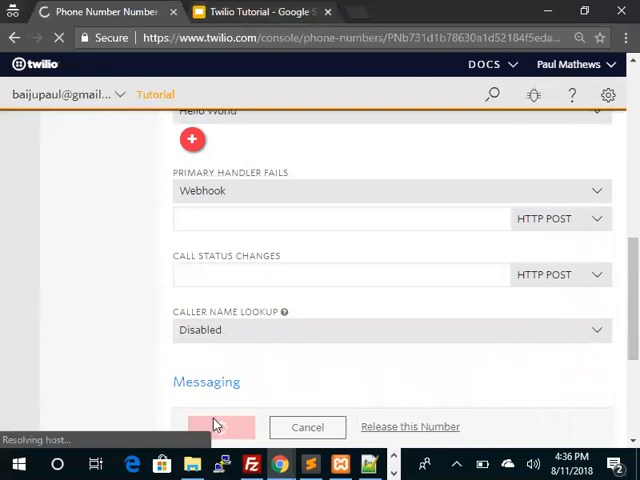
Step: Confirm Active Numbers lists the voice configuration as the Hello World TwiML Bin
left_click(220, 428)
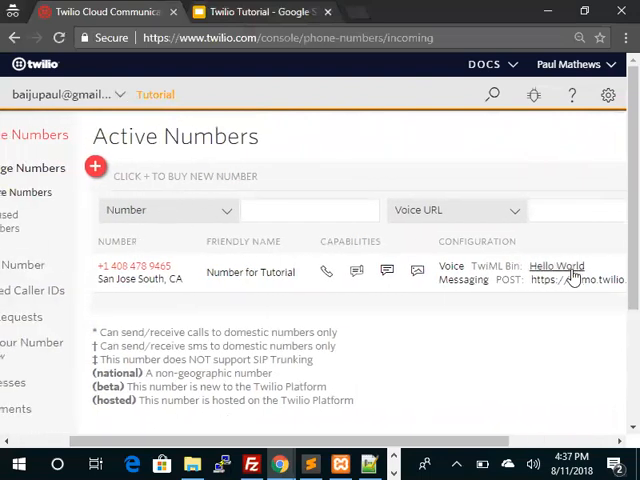
mouse_move(176, 424)
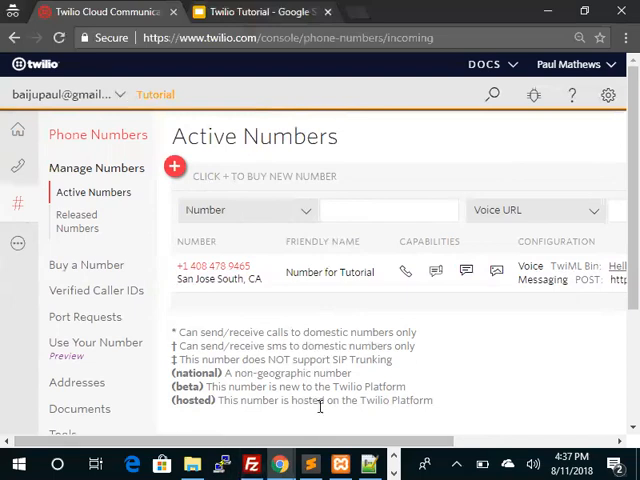
mouse_move(332, 424)
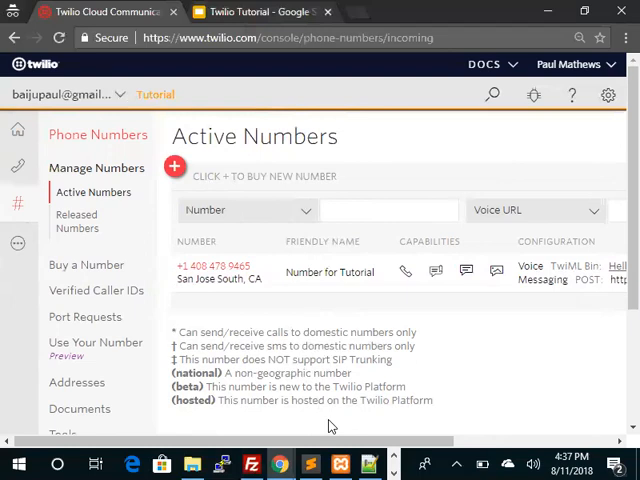